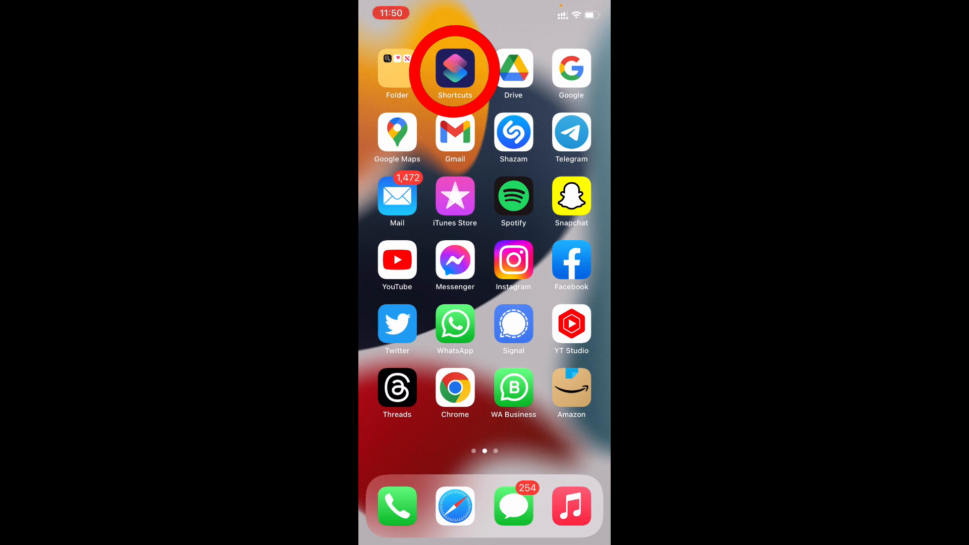
# Start a new empty shortcut from All Shortcuts
pyautogui.click(454, 69)
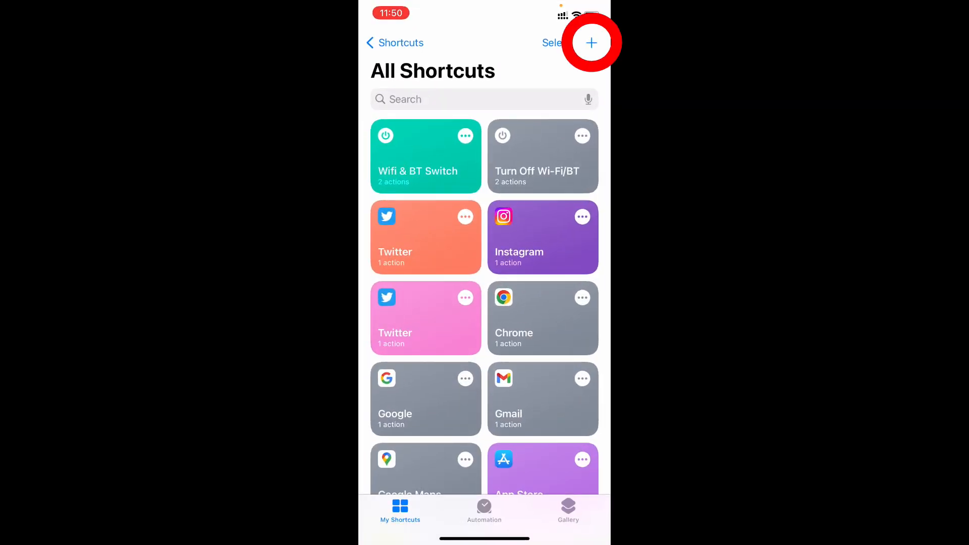
pyautogui.click(590, 42)
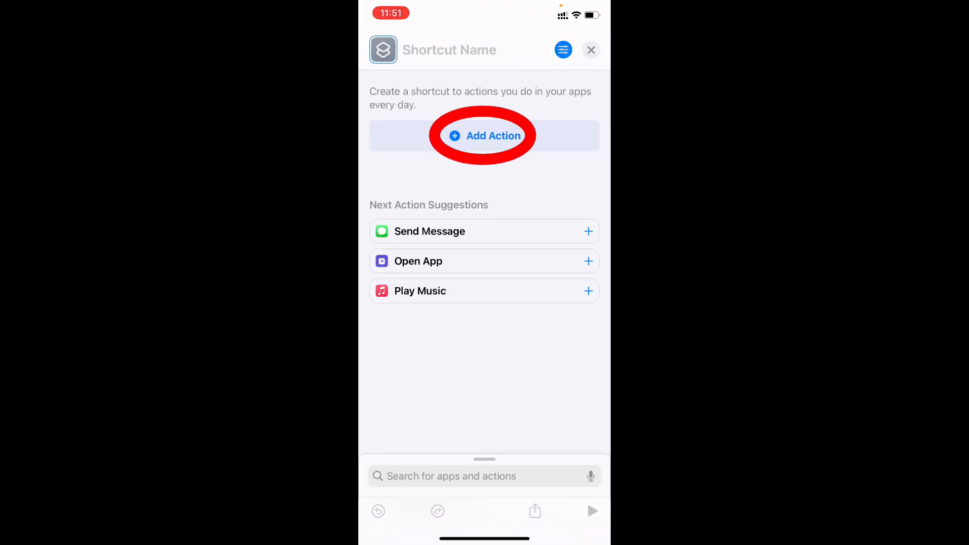
# Add a Repeat action found by searching 'Repeat'
pyautogui.click(483, 135)
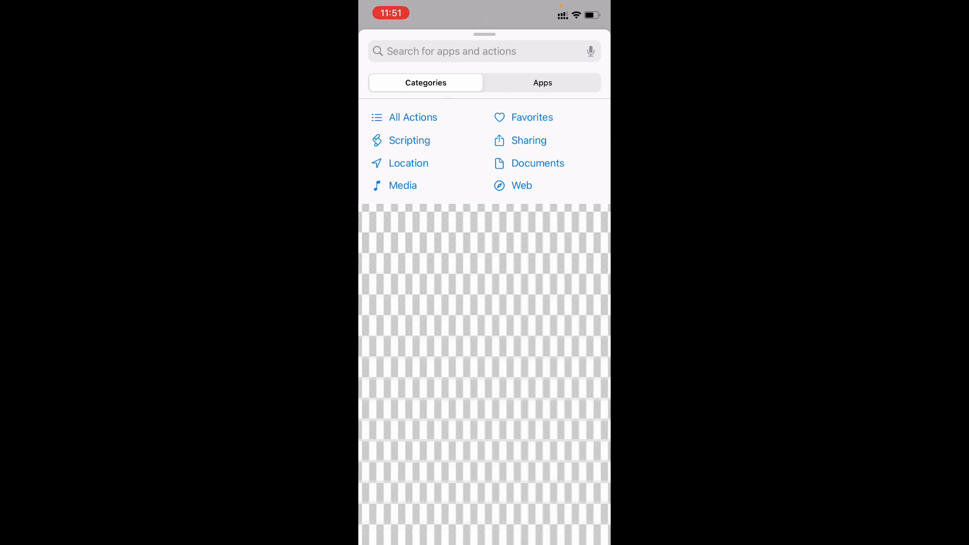
pyautogui.click(458, 50)
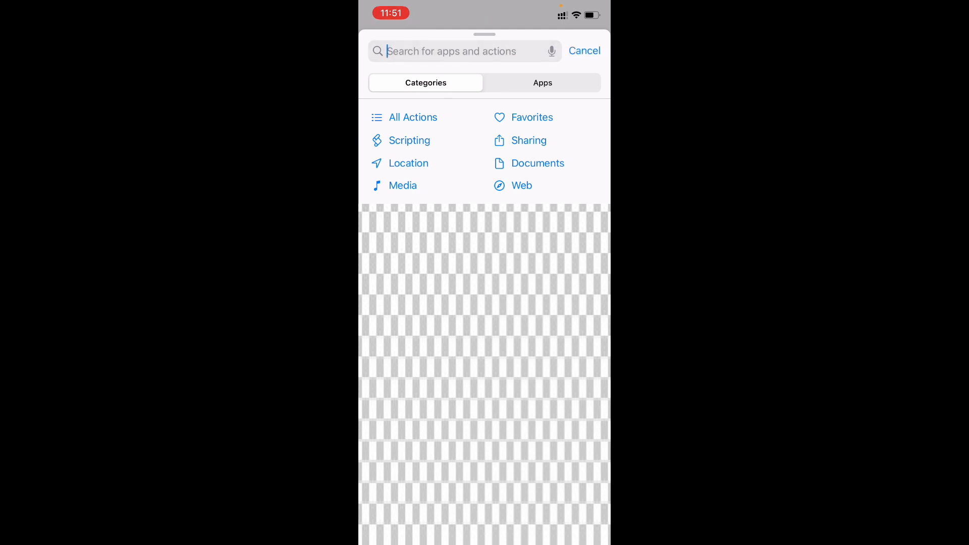
pyautogui.write('Re')
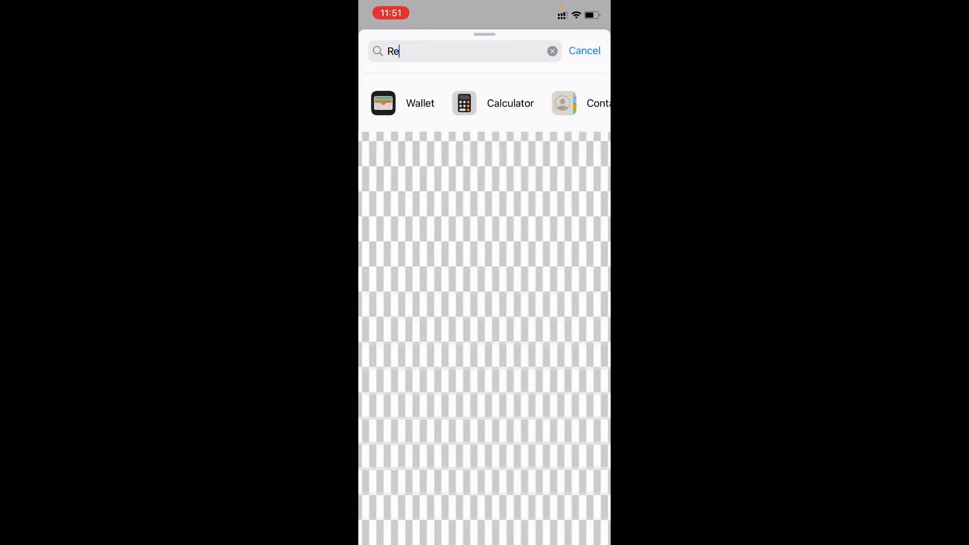
pyautogui.write('peat')
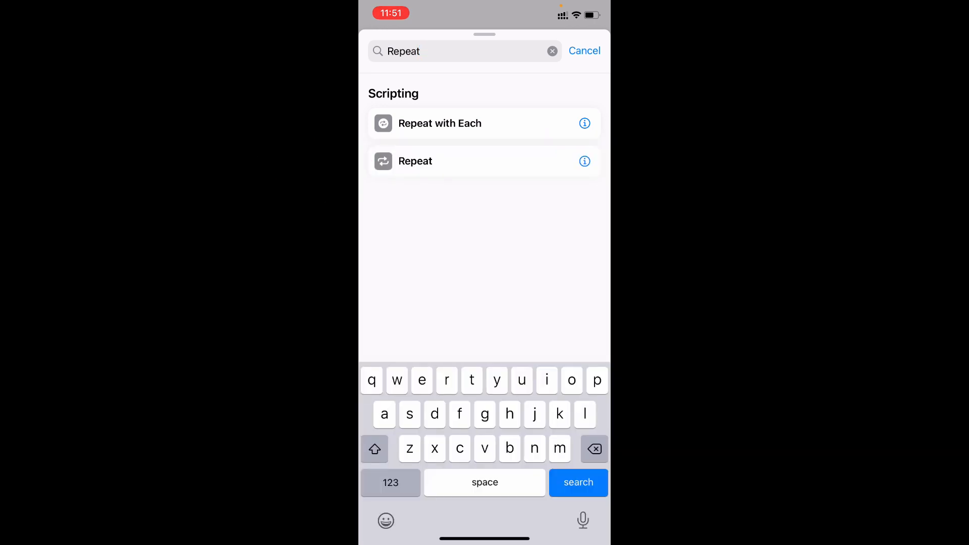
pyautogui.click(415, 160)
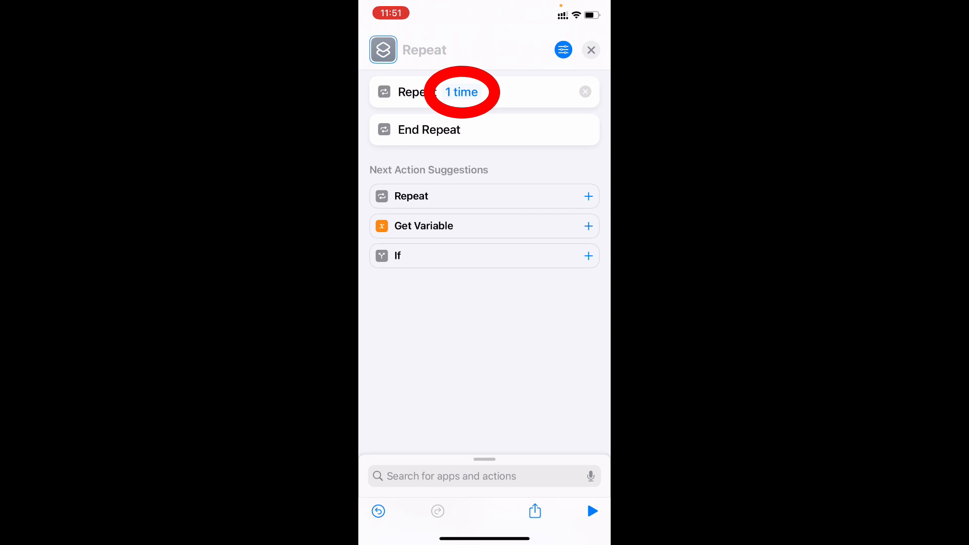
# Raise the Repeat count from 1 time toward 15 times
pyautogui.click(461, 92)
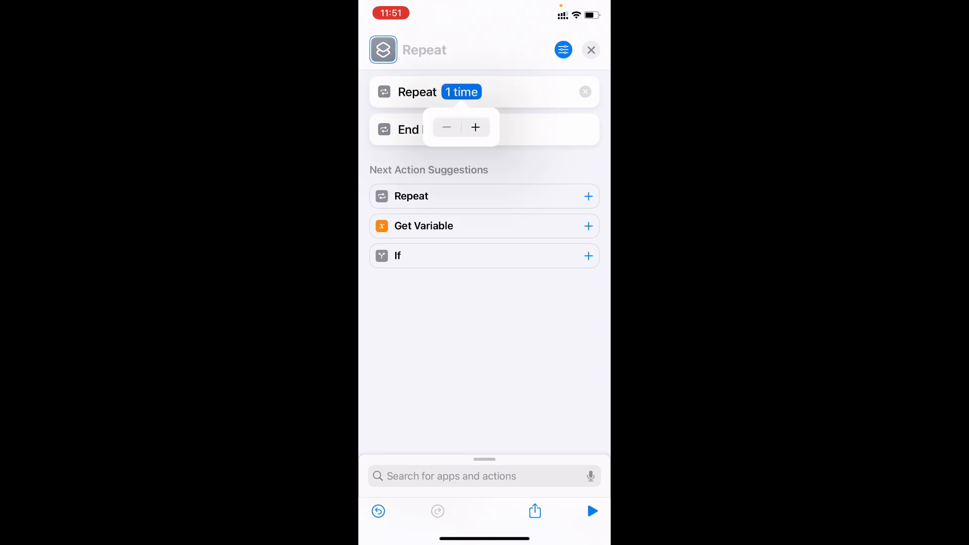
pyautogui.click(475, 127)
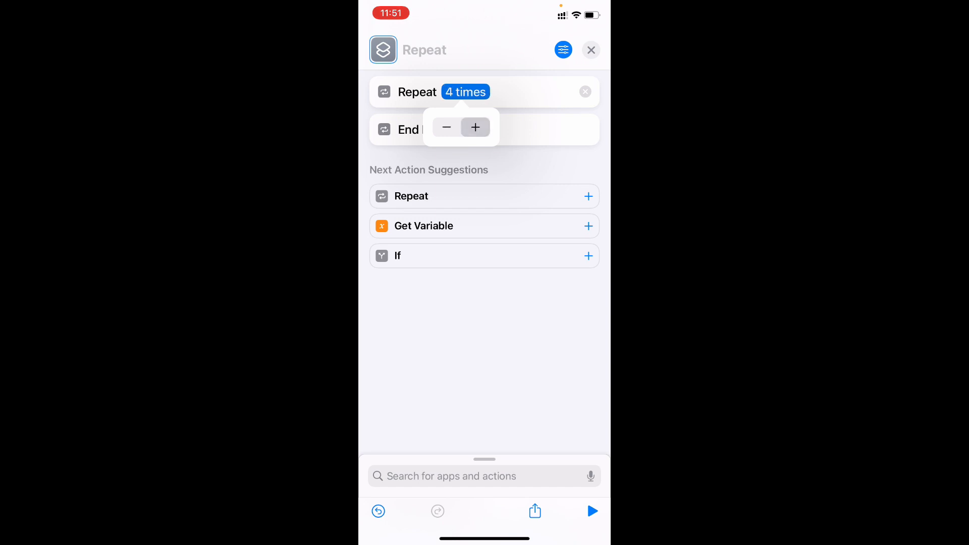
pyautogui.click(475, 128)
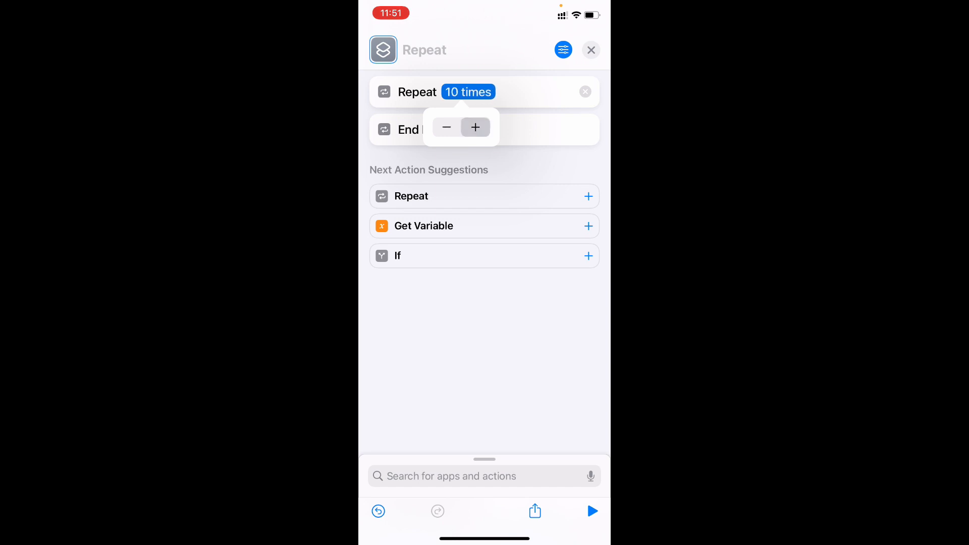
pyautogui.click(475, 128)
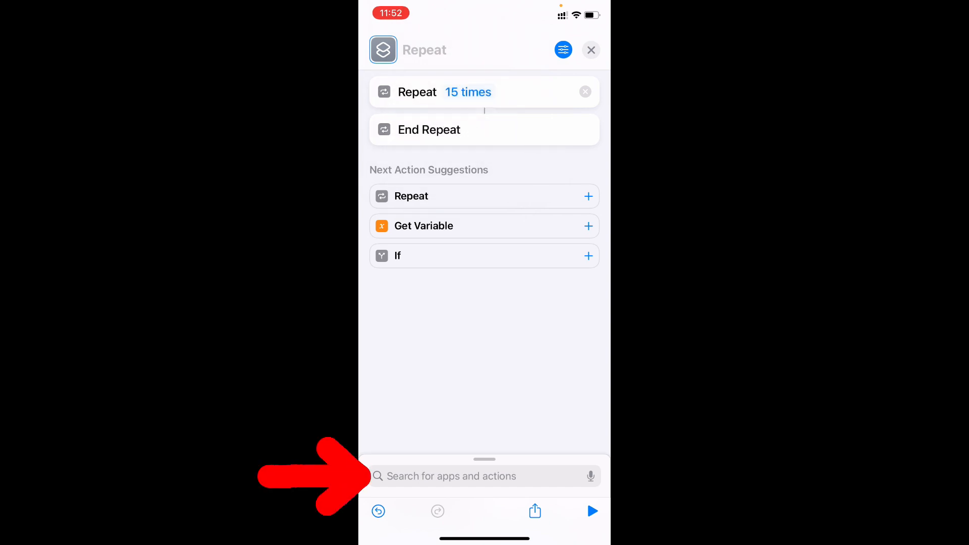
# Add the Messages app's Send Message action after the repeat block
pyautogui.click(476, 475)
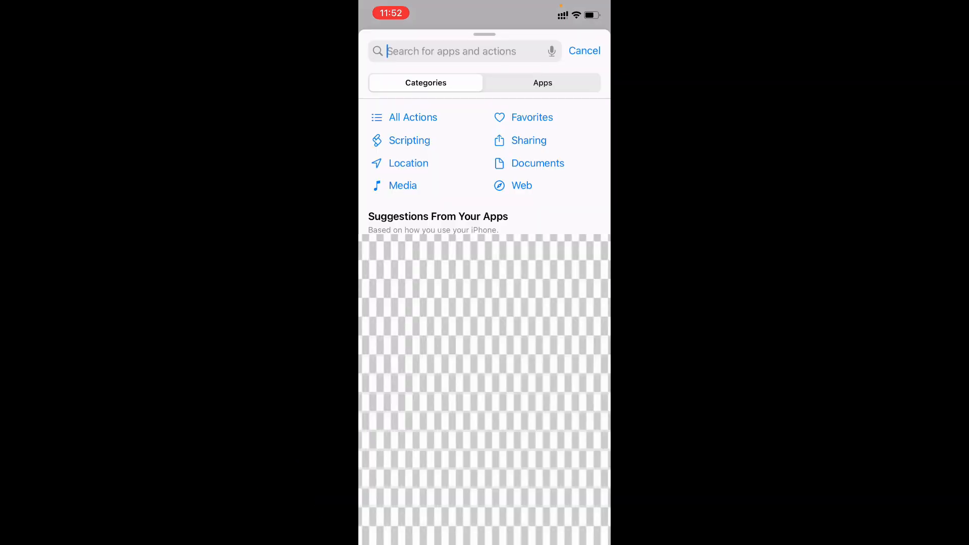
pyautogui.write('M')
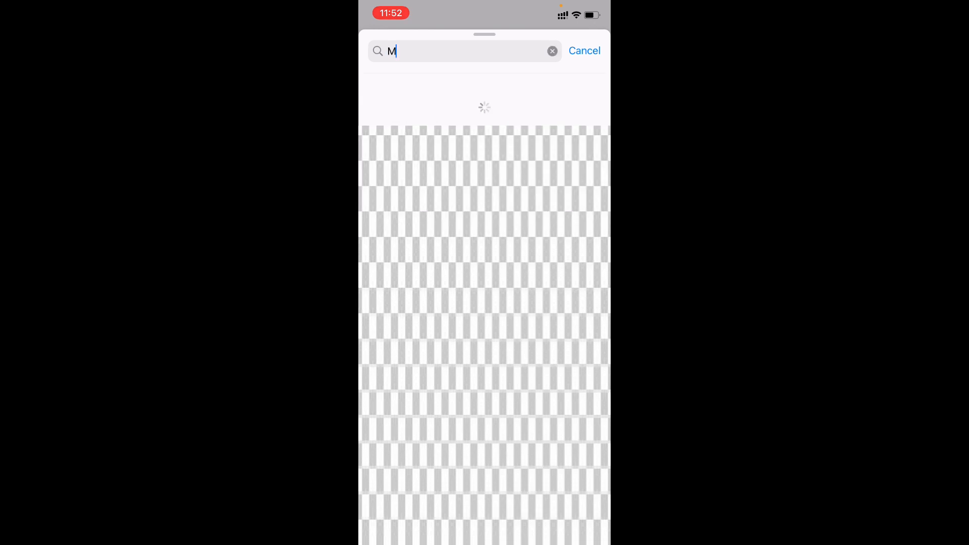
pyautogui.write('essages')
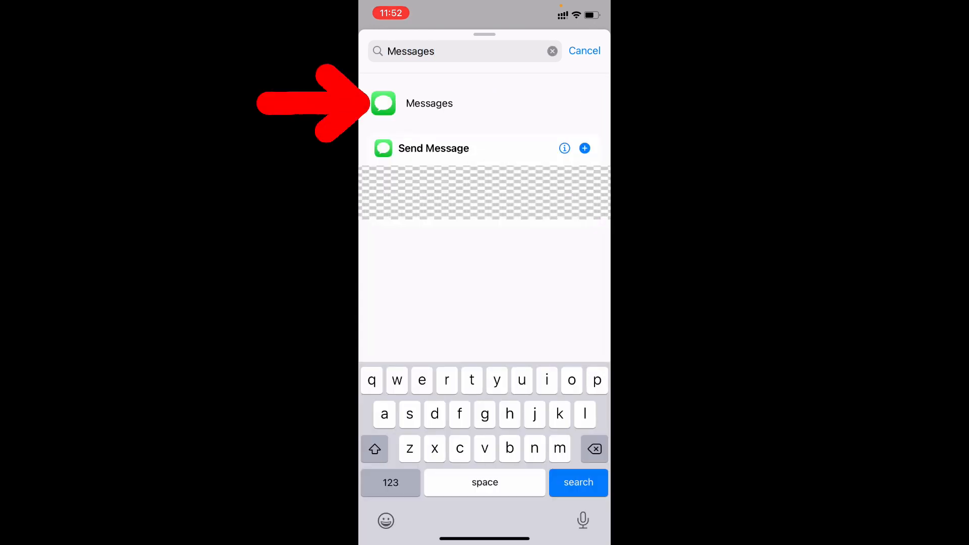
pyautogui.click(429, 103)
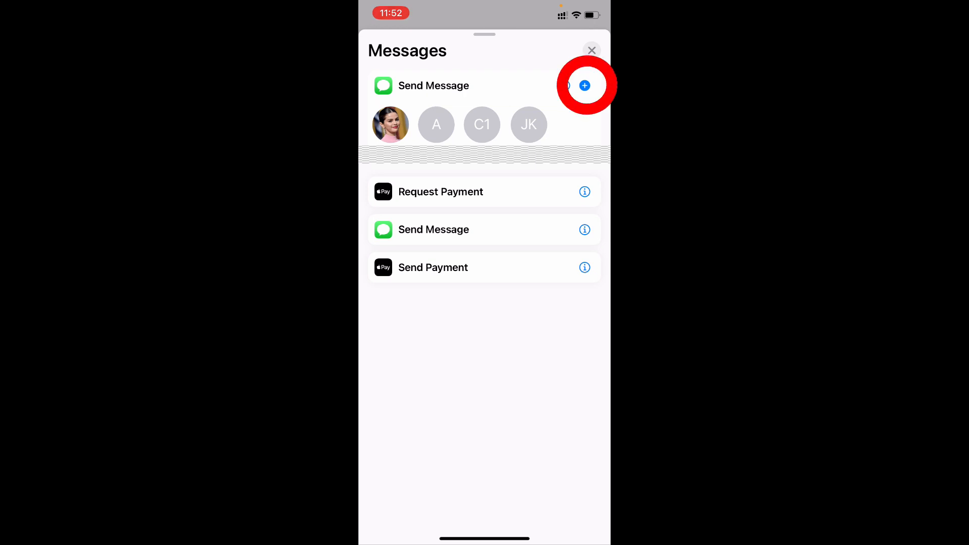
pyautogui.click(584, 84)
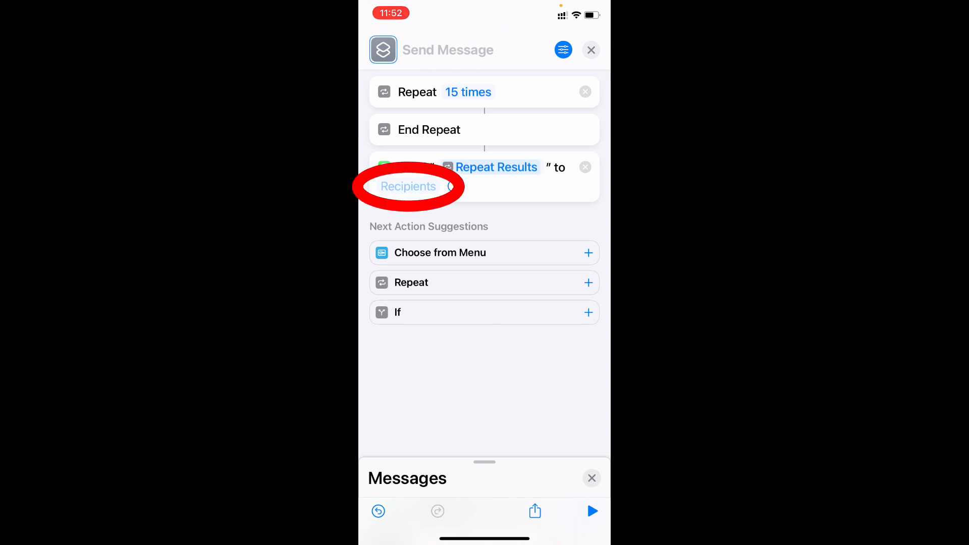
# Set Amma from contacts as the Send Message recipient
pyautogui.click(408, 186)
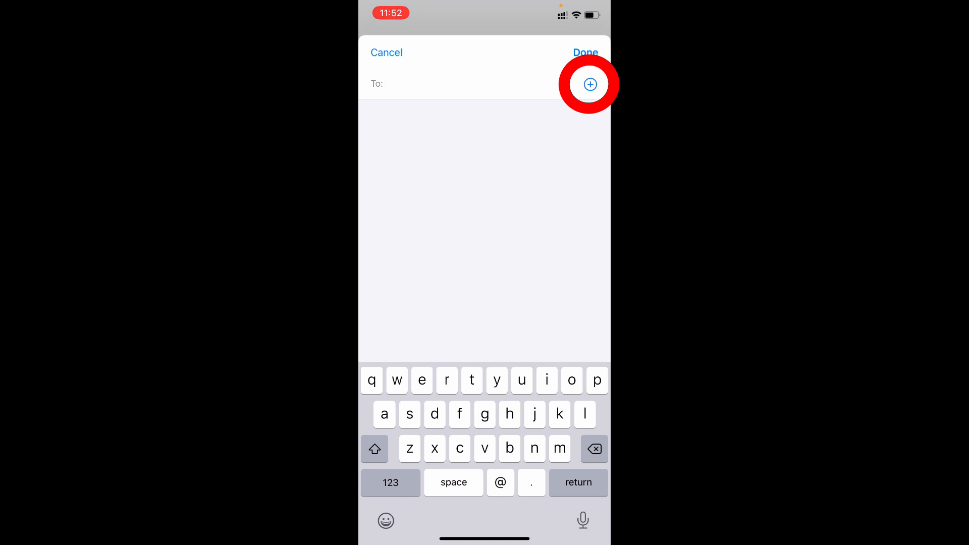
pyautogui.click(589, 84)
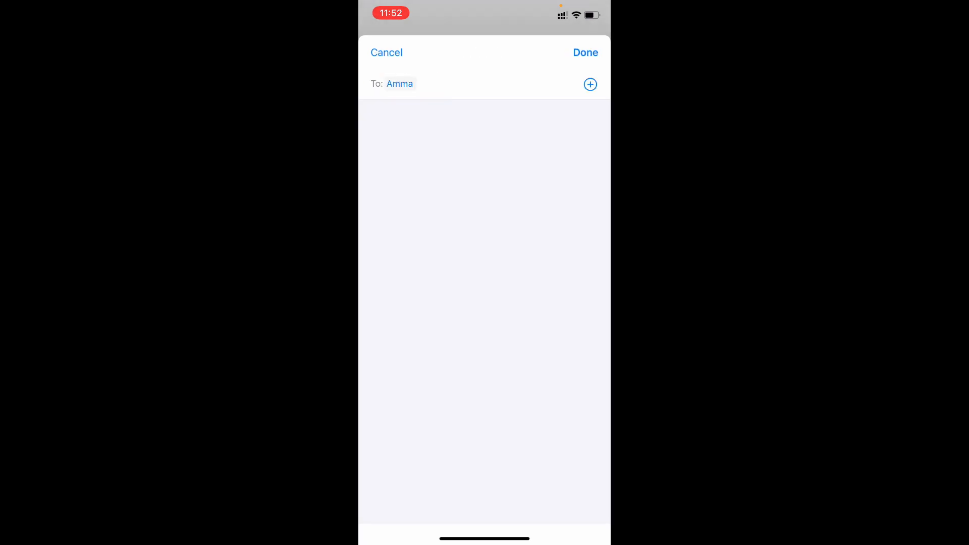
pyautogui.click(584, 53)
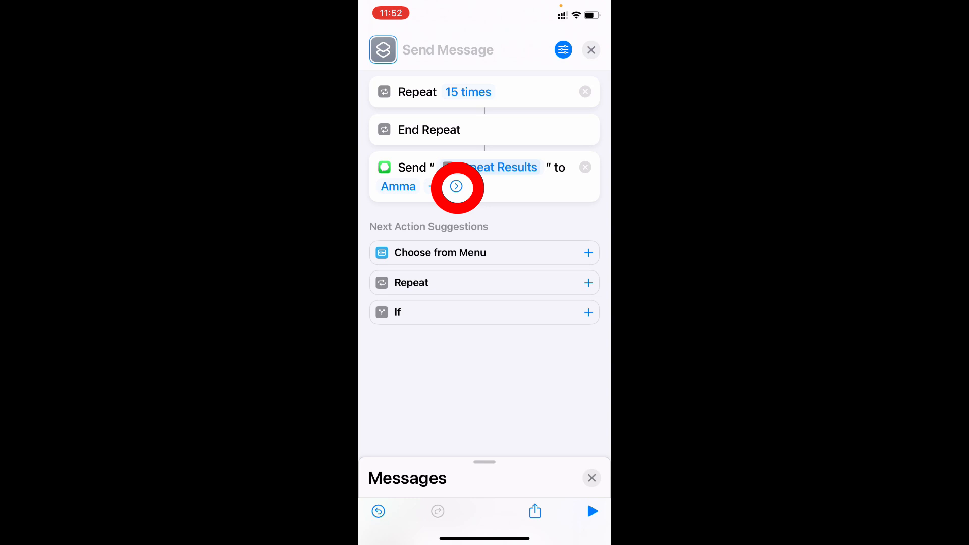
# Turn off Show When Run on the Send Message action
pyautogui.click(456, 186)
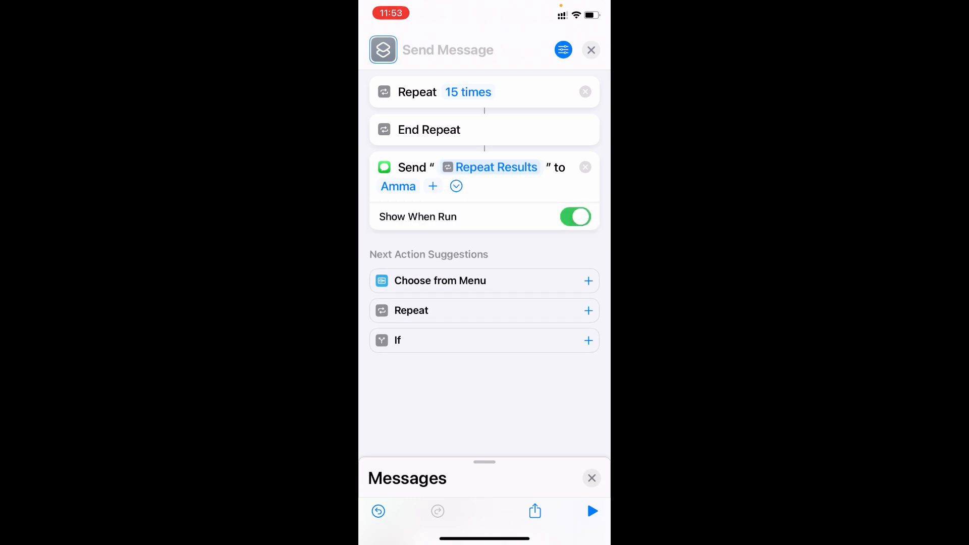
pyautogui.click(575, 217)
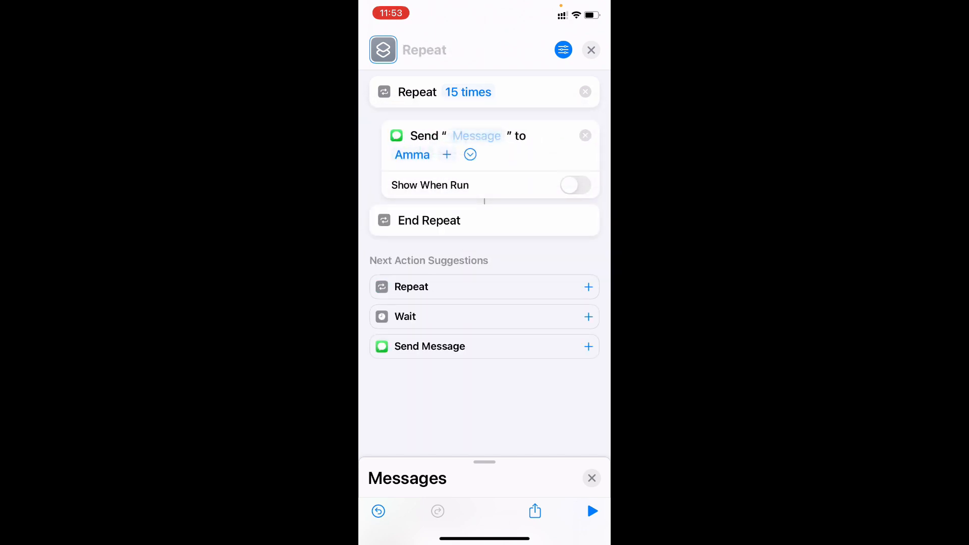
# Name the shortcut 'Spam Msg'
pyautogui.click(425, 51)
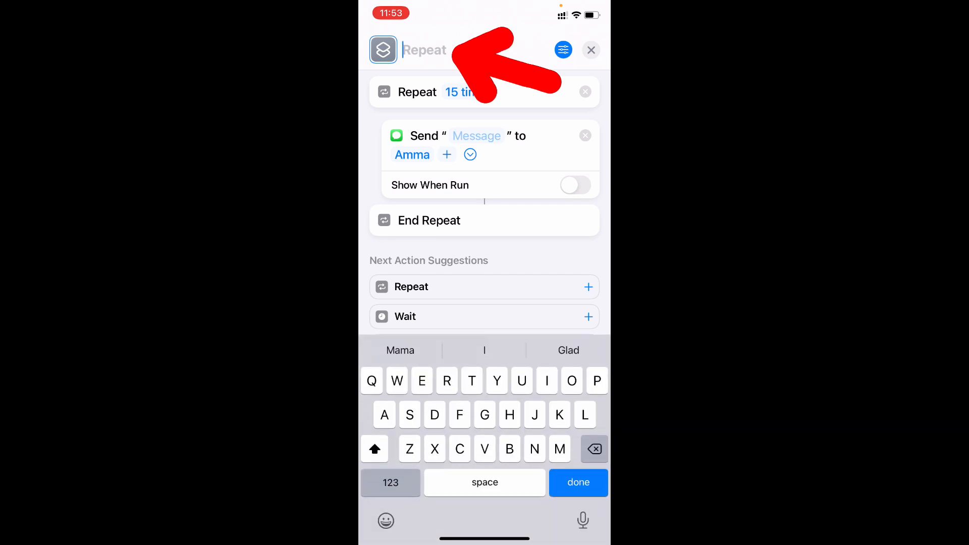
pyautogui.write('Spam Msg')
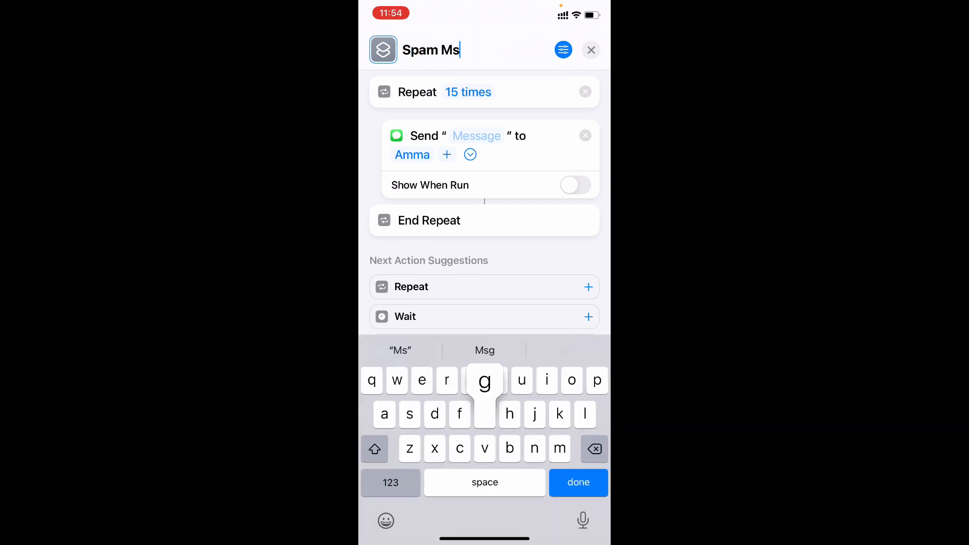
pyautogui.write('g')
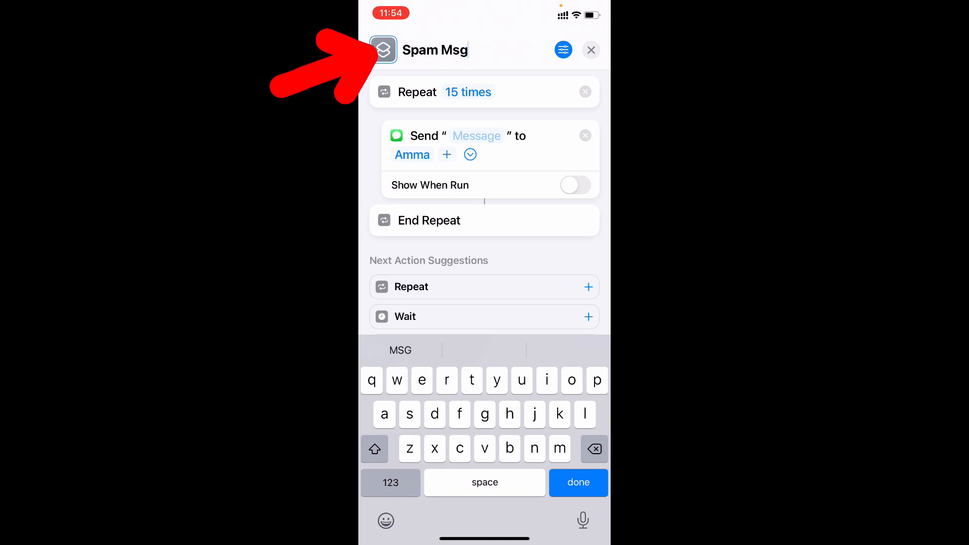
# Give the shortcut icon a red colour and finish renaming
pyautogui.click(382, 50)
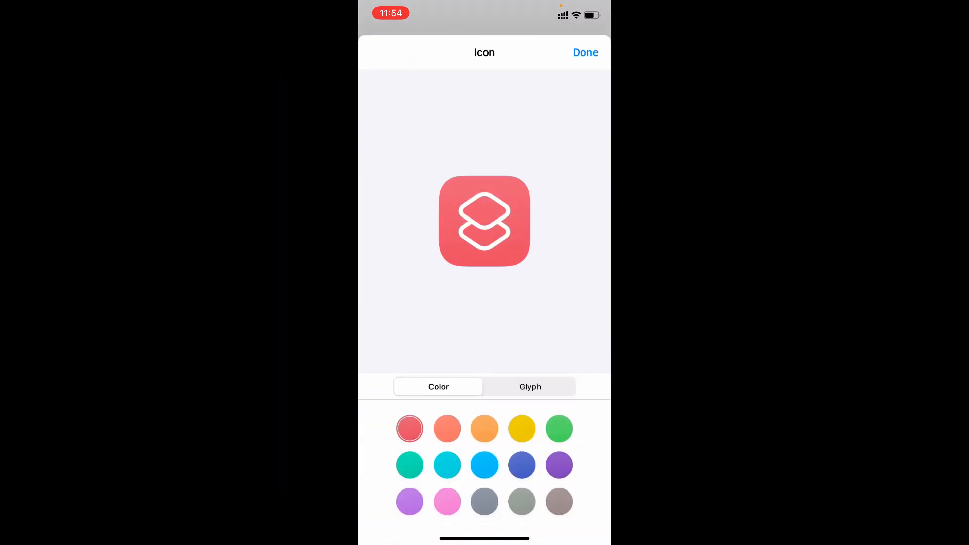
pyautogui.click(584, 51)
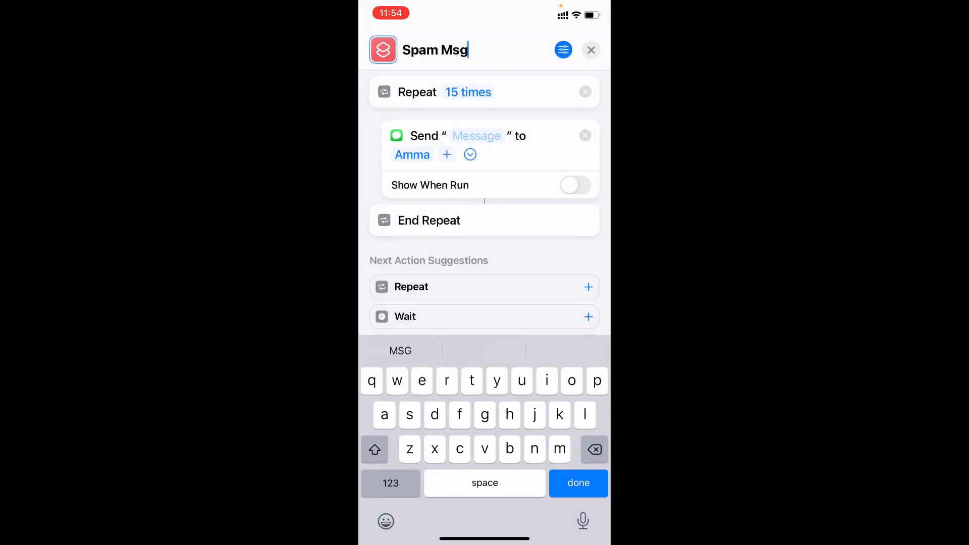
pyautogui.click(578, 483)
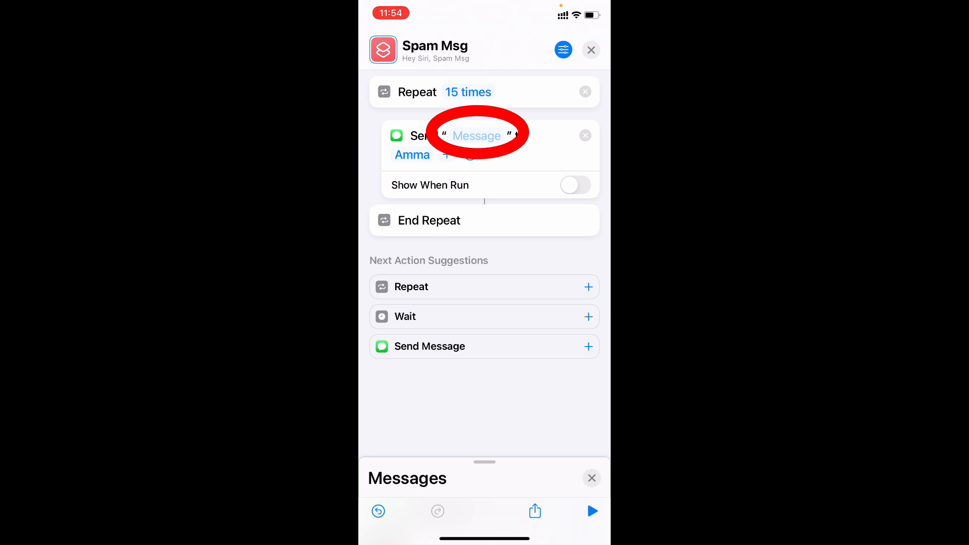
pyautogui.click(477, 135)
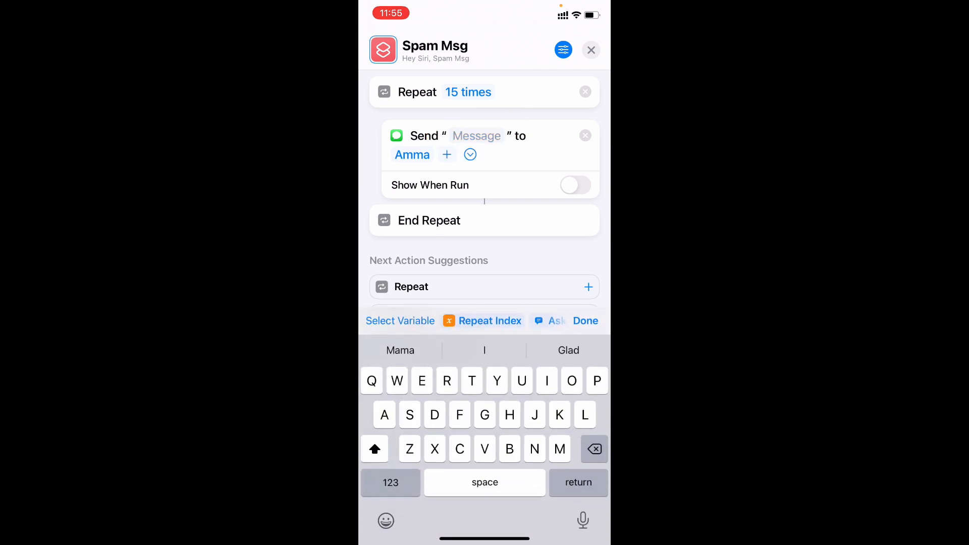
# Set the message text to 'daily doubts!', run the shortcut, and return Home
pyautogui.write('daily doubts')
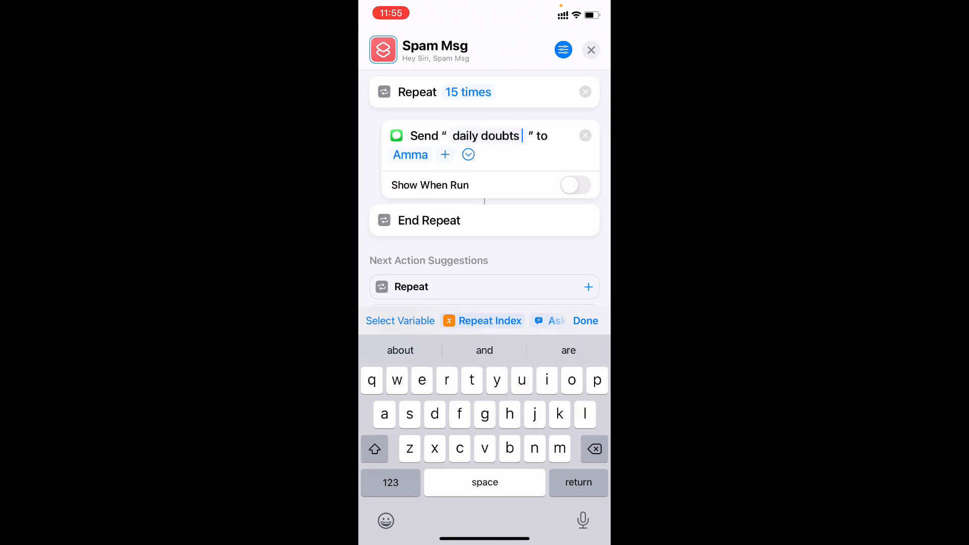
pyautogui.click(585, 321)
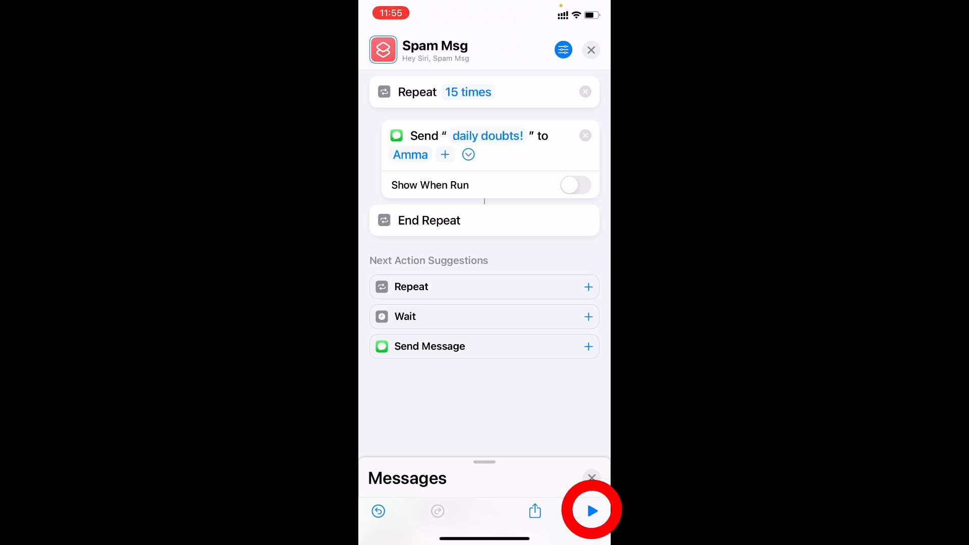
pyautogui.click(591, 510)
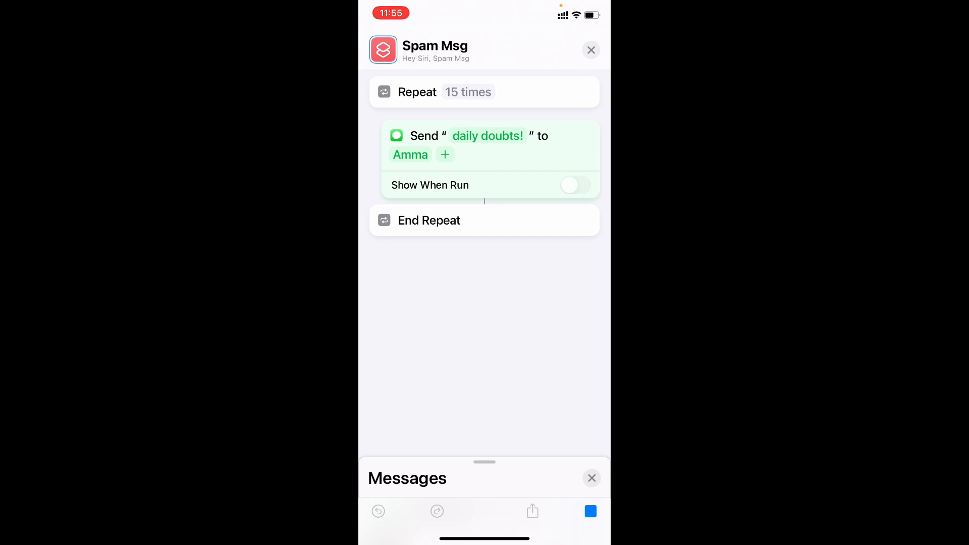
pyautogui.click(591, 50)
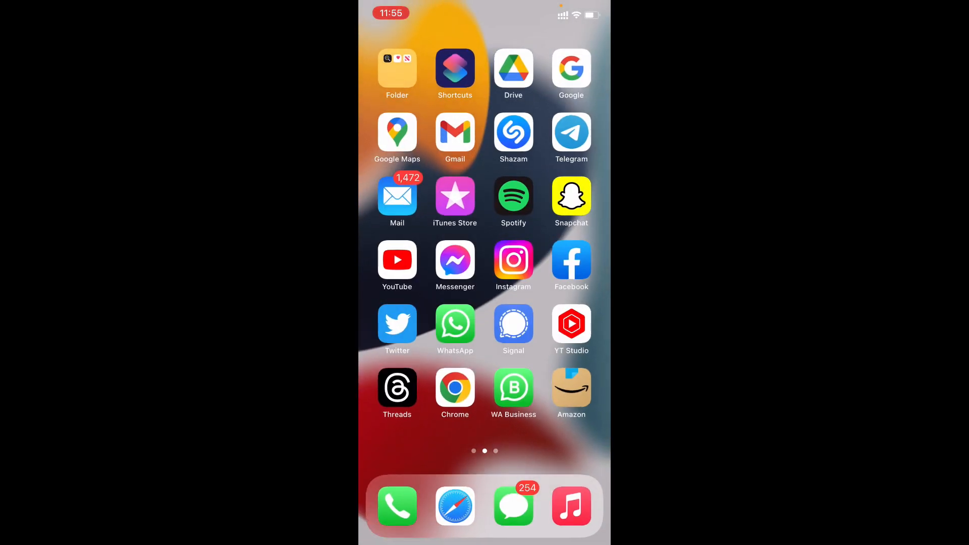
# Check Amma's Messages thread shows 'daily doubts!' delivered
pyautogui.click(513, 506)
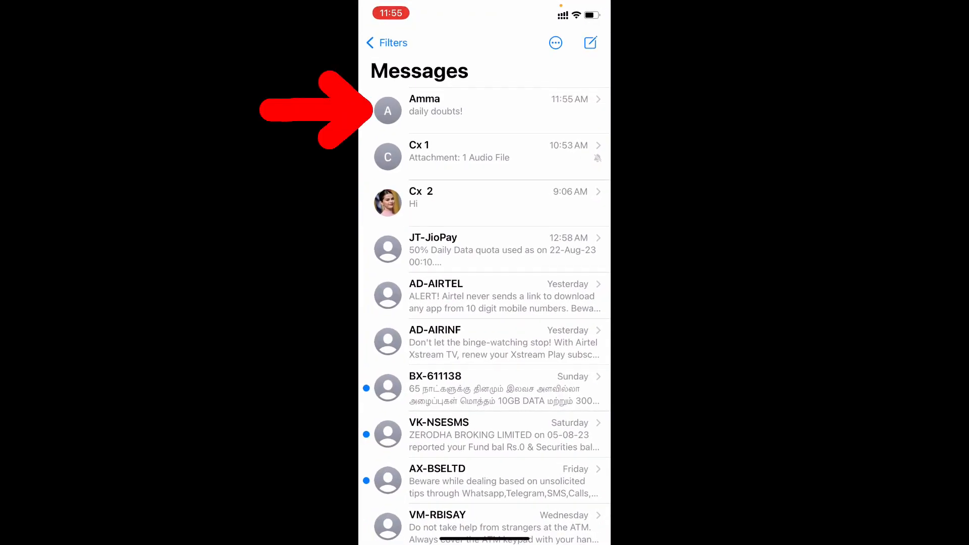
pyautogui.click(488, 105)
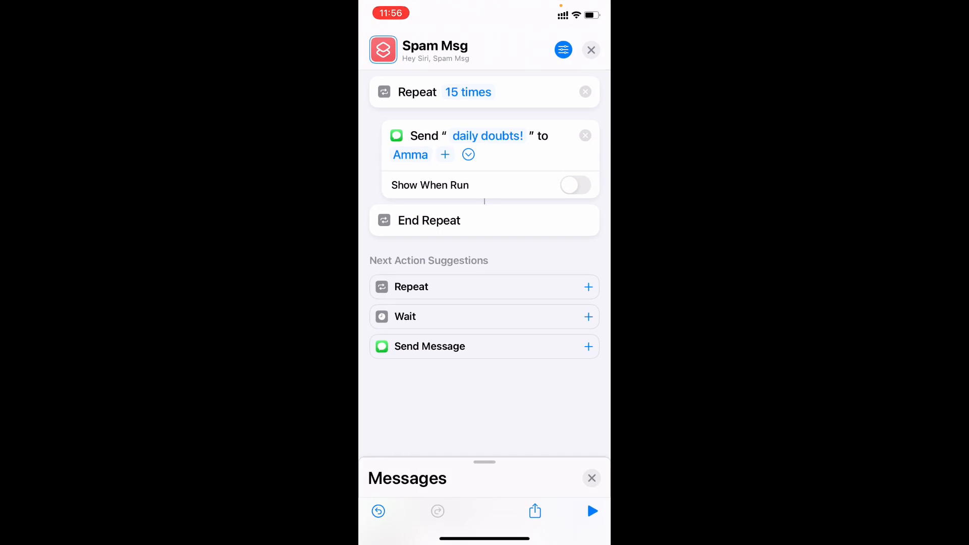
# Add Spam Msg to the Home Screen from its details settings
pyautogui.click(563, 49)
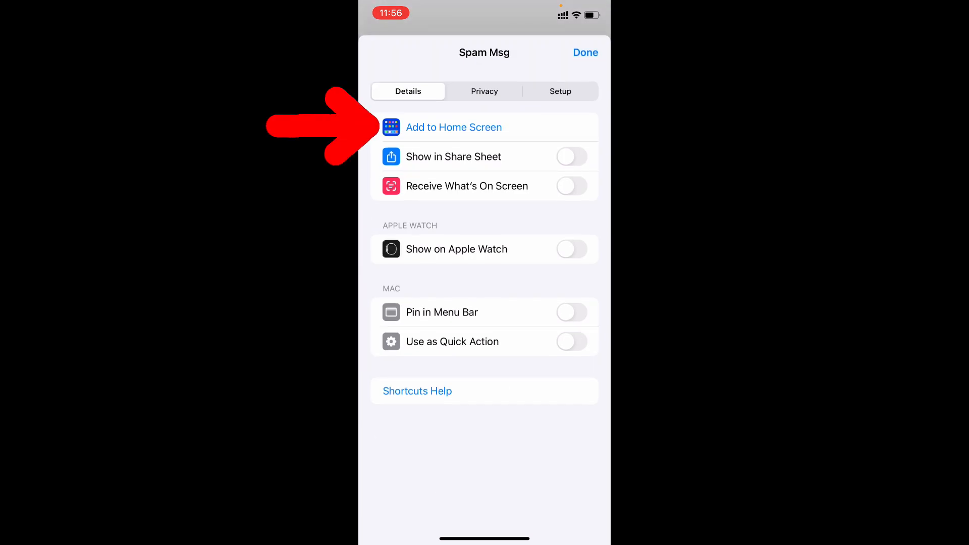
pyautogui.click(453, 127)
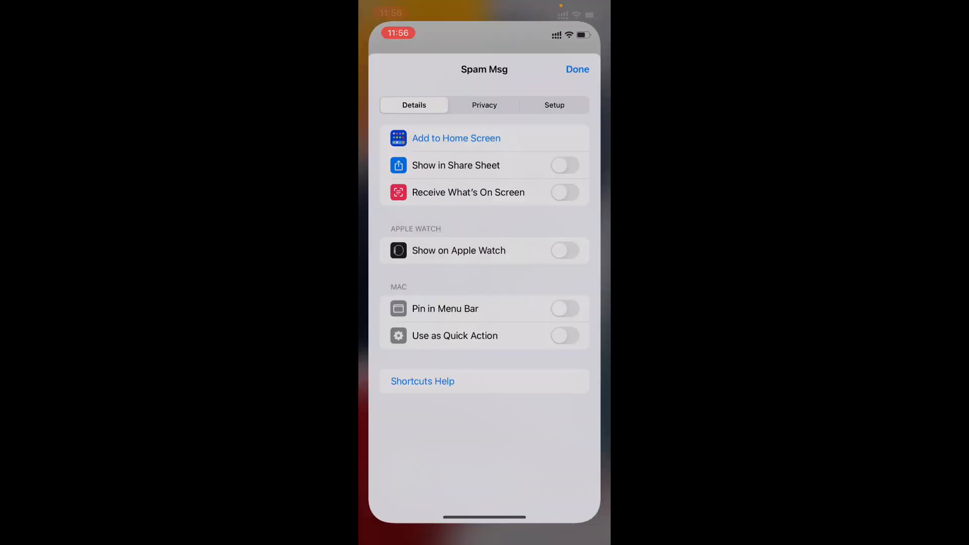
pyautogui.click(577, 69)
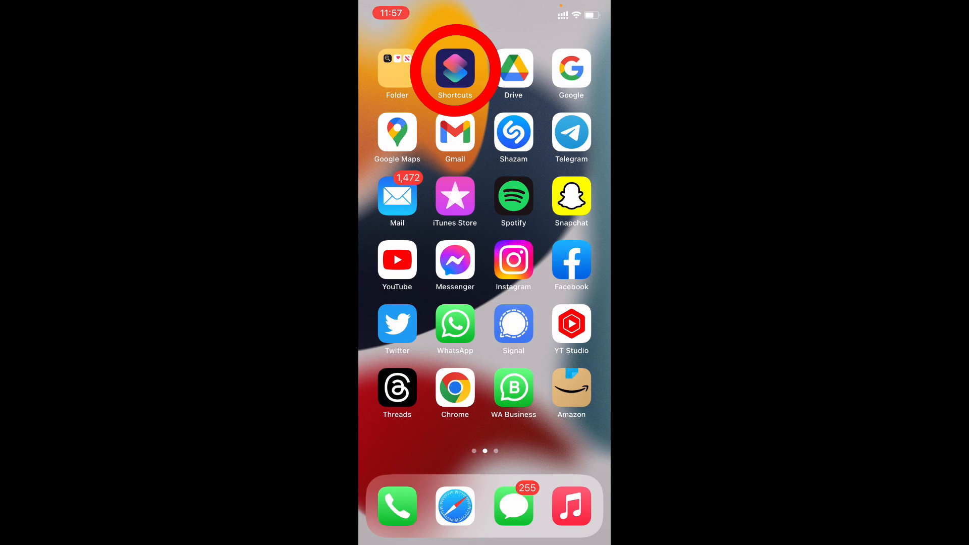
# Reopen Spam Msg and change its message text to 'daily doubting'
pyautogui.click(454, 70)
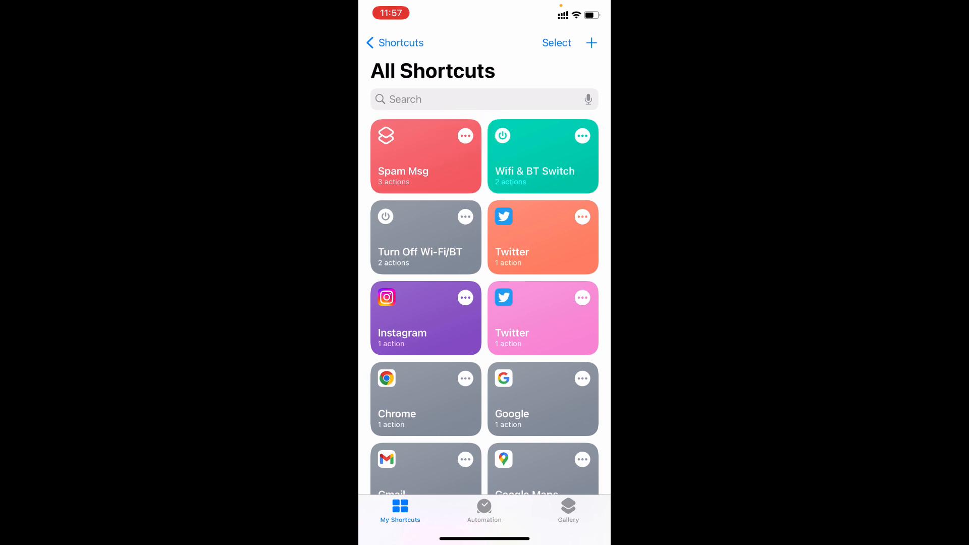
pyautogui.click(425, 156)
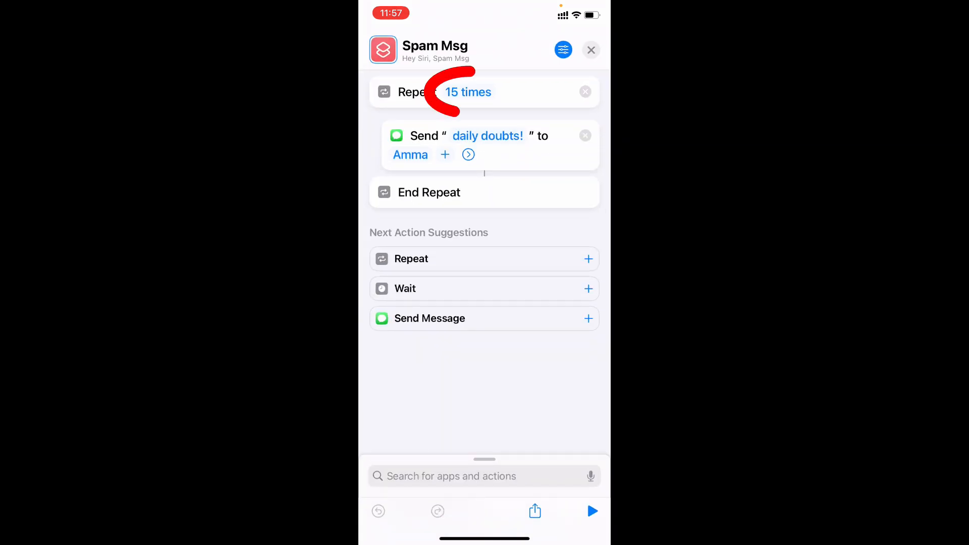
pyautogui.click(467, 92)
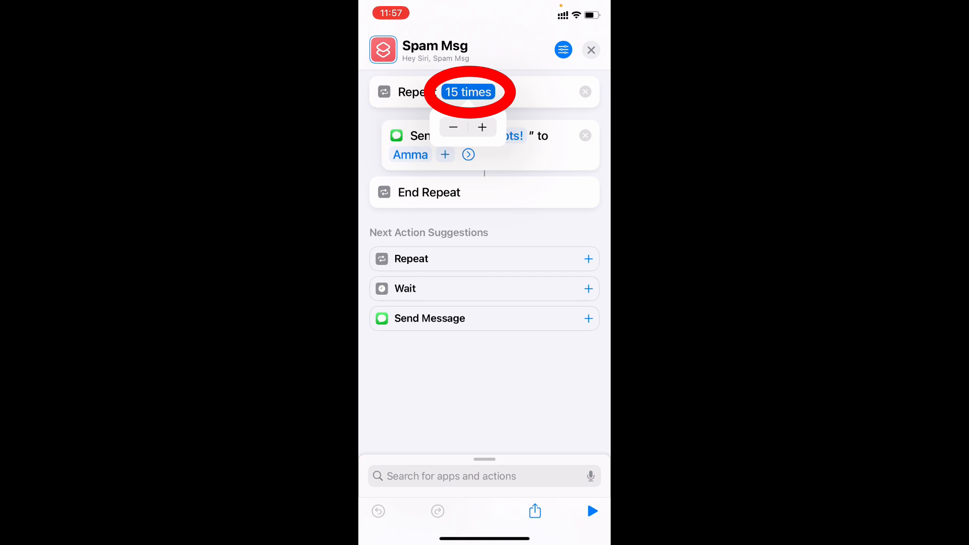
pyautogui.click(486, 135)
pyautogui.write('daily doub')
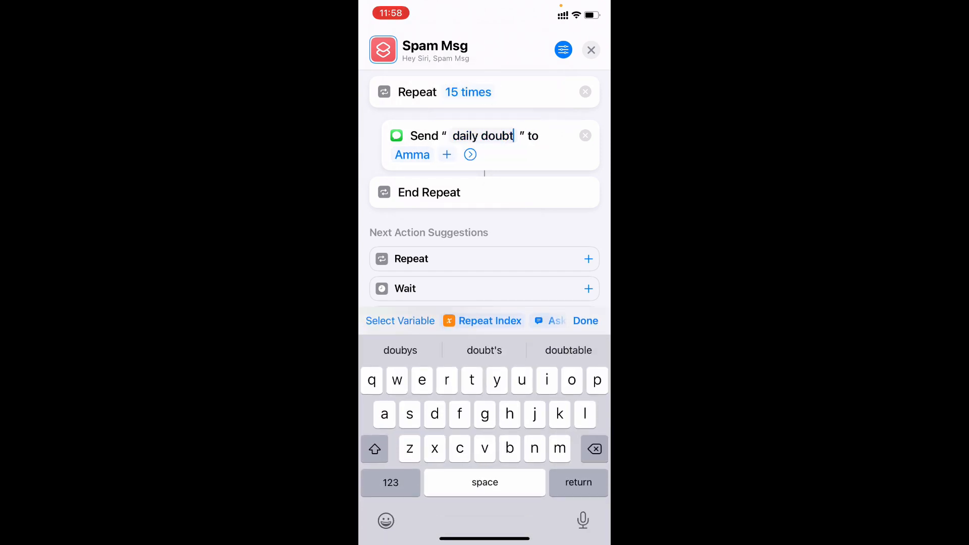
pyautogui.write('ing')
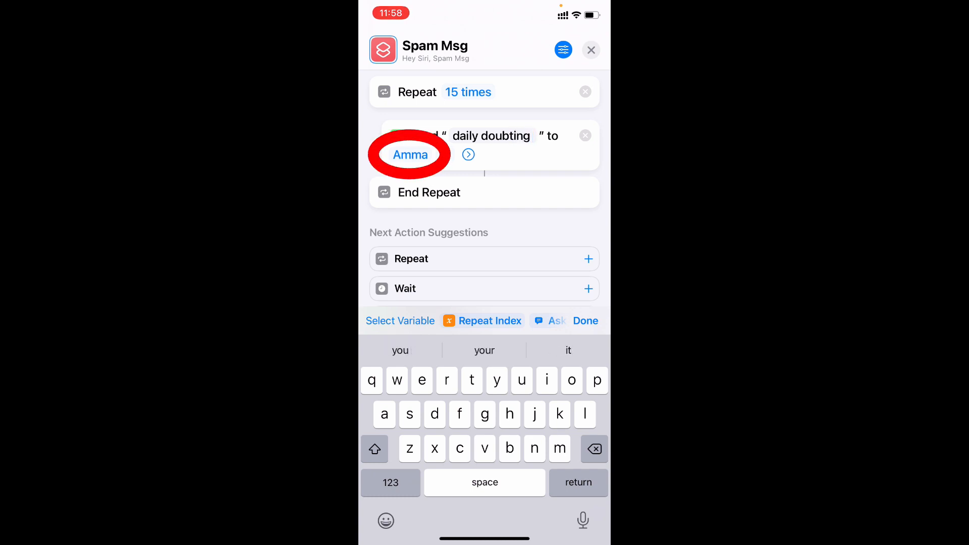
# Switch the recipient from Amma to Cx 1
pyautogui.click(409, 155)
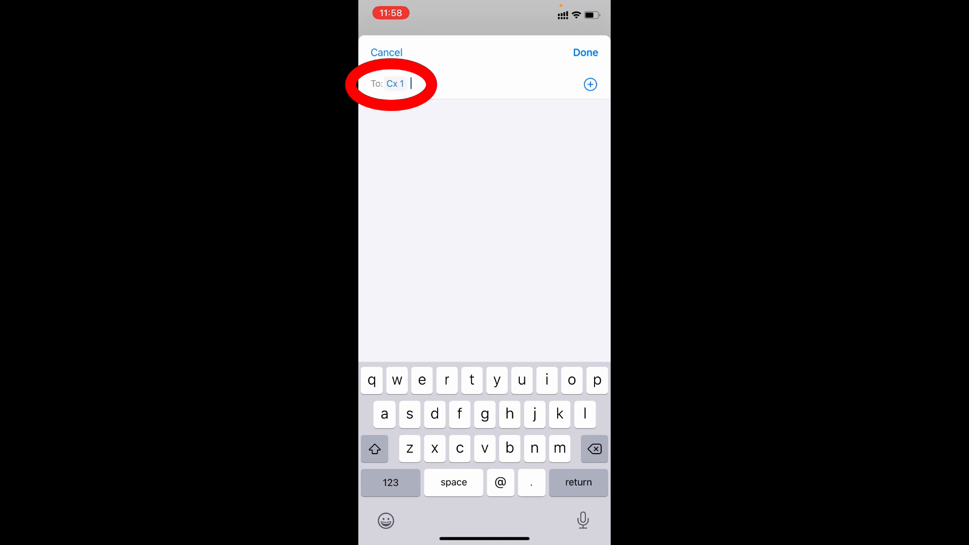
pyautogui.click(583, 51)
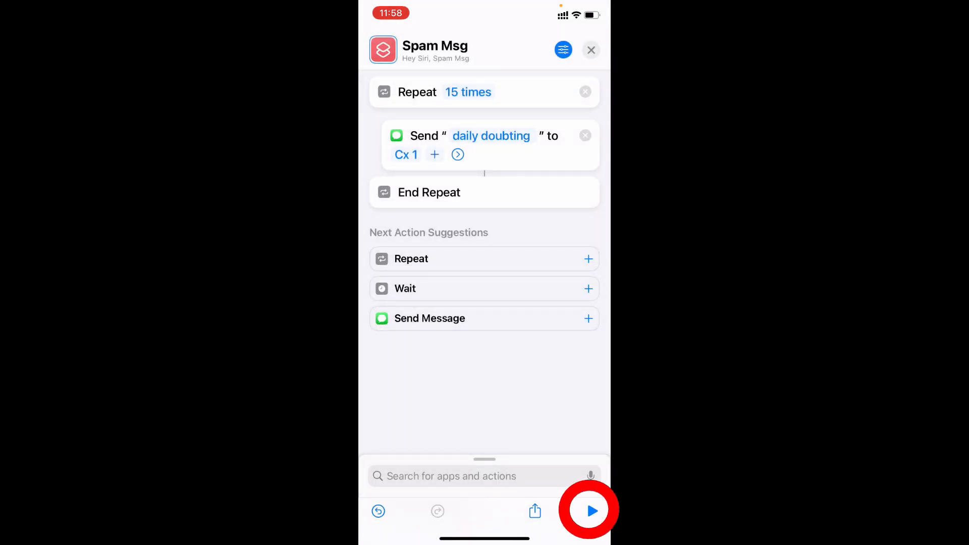